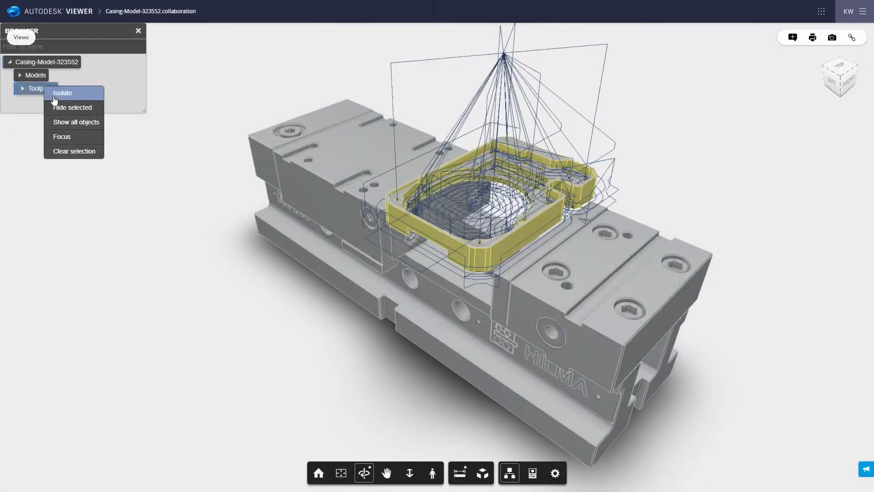
Step: Pause the casing machining simulation and open the Shared Views dropdown
left_click(62, 93)
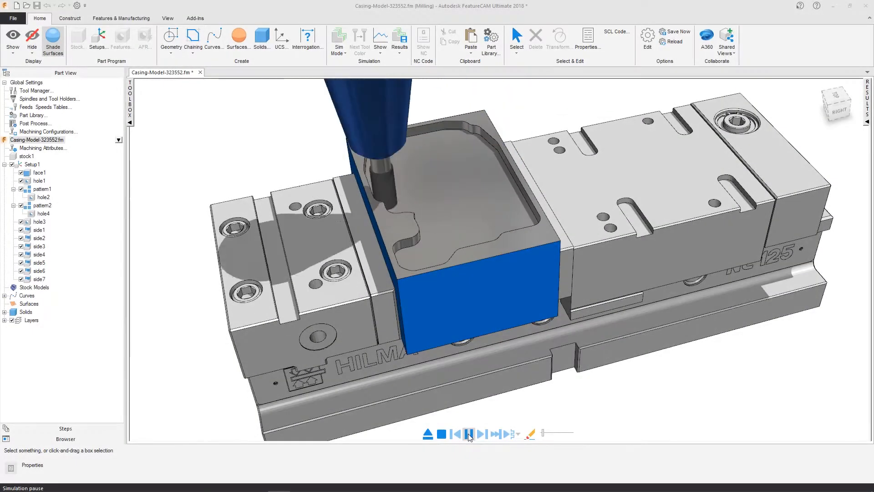
left_click(470, 433)
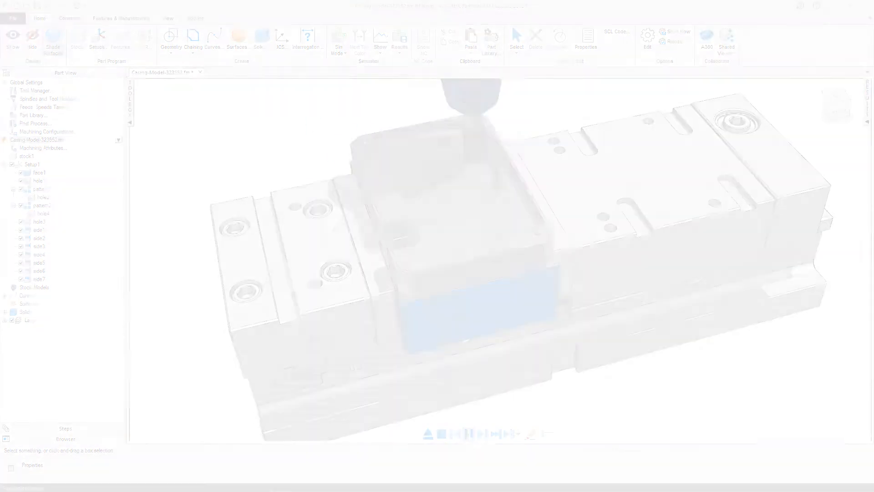
left_click(469, 434)
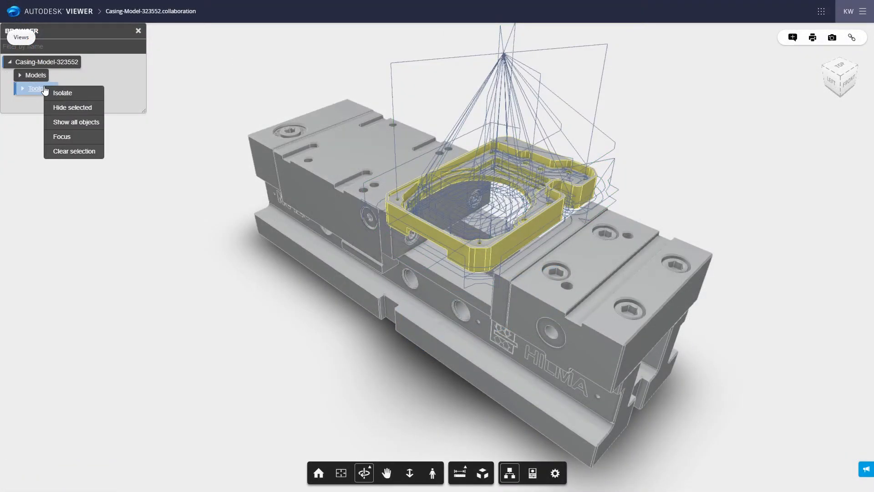
left_click(62, 92)
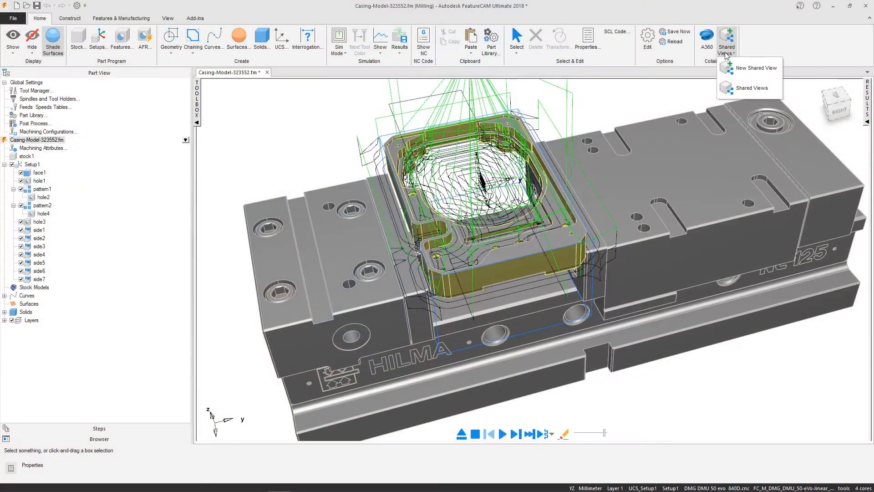
Step: Share the casing view online as Casing-Model-323552 and copy its link
left_click(750, 88)
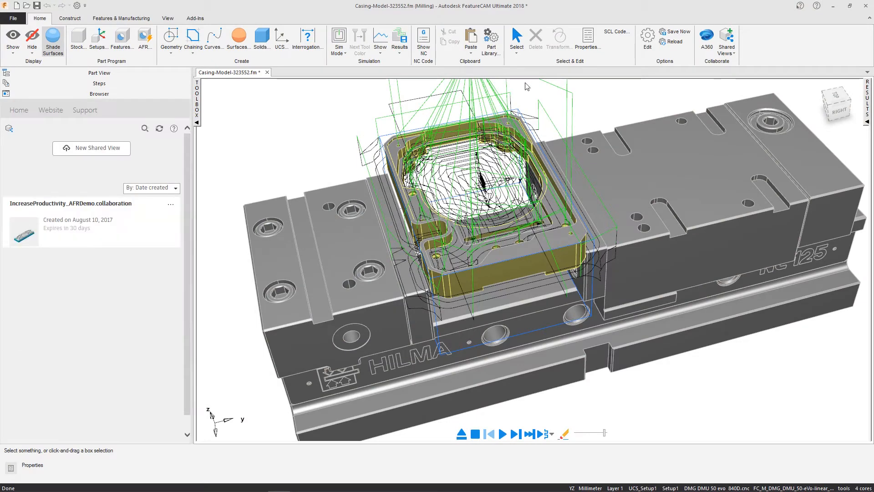
left_click(91, 147)
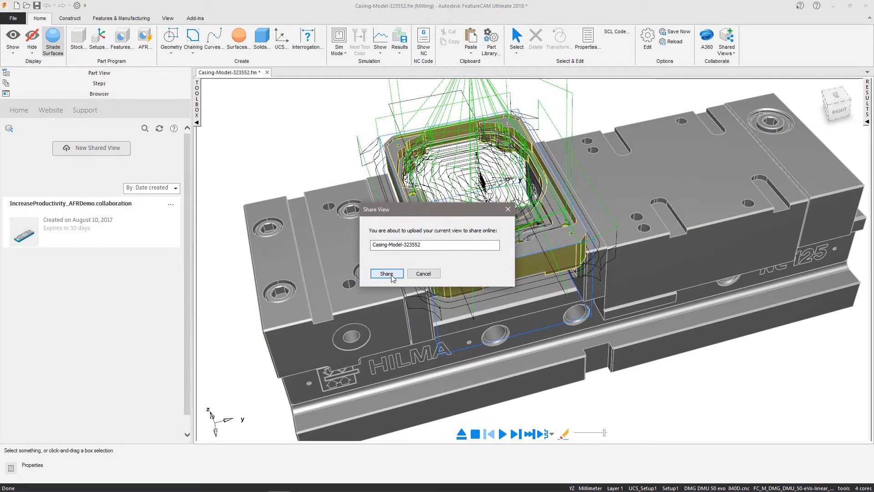
left_click(385, 273)
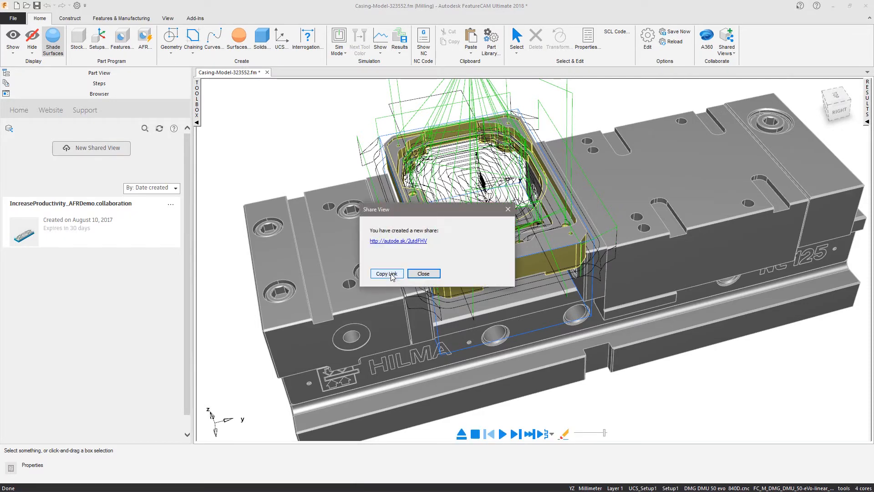
left_click(423, 273)
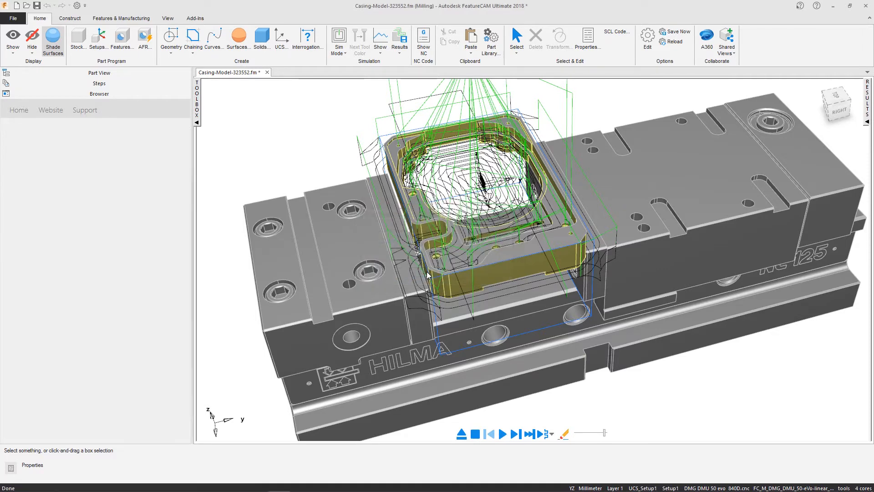
Step: Extend the older demo share, then open the emailed casing share link in Autodesk Viewer
left_click(726, 39)
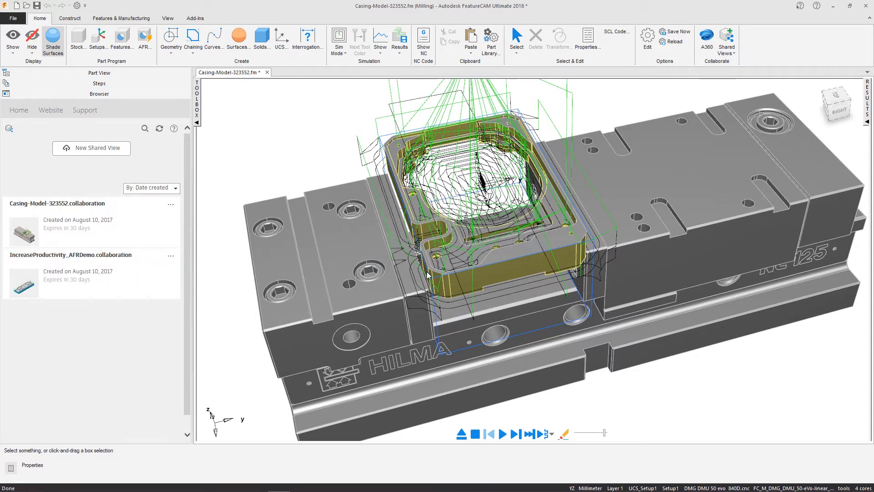
mouse_move(167, 259)
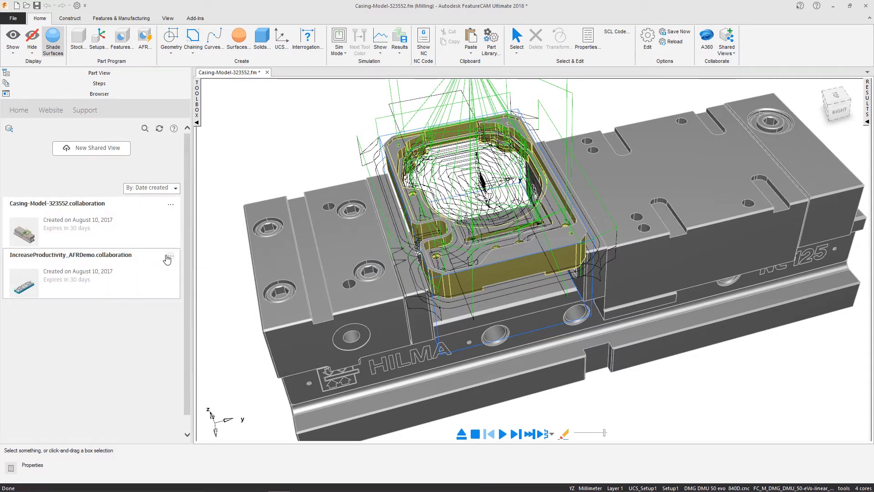
left_click(171, 256)
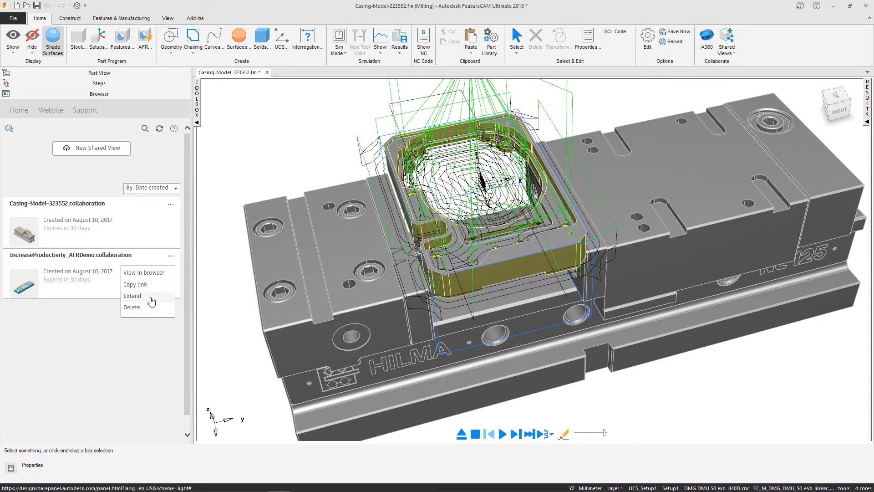
left_click(132, 296)
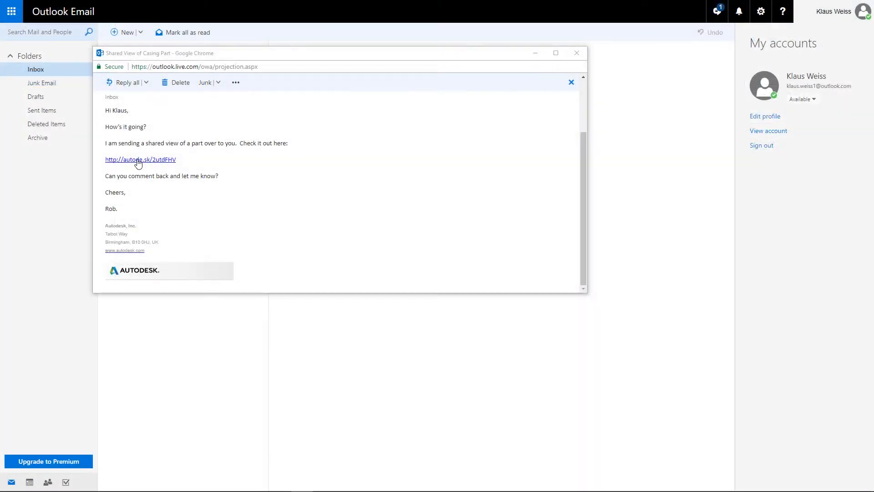
left_click(140, 159)
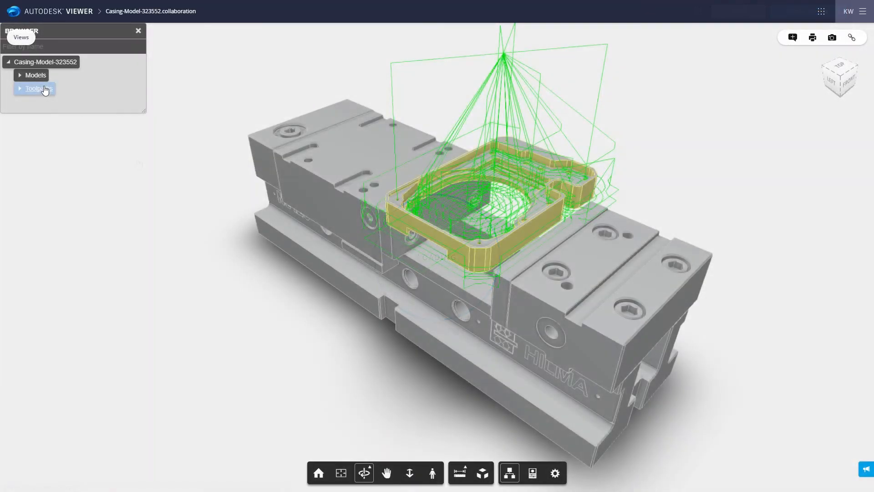
Step: Hide toolpaths, orbit into the casing, read comments, then open the share in FeatureCAM
left_click(38, 88)
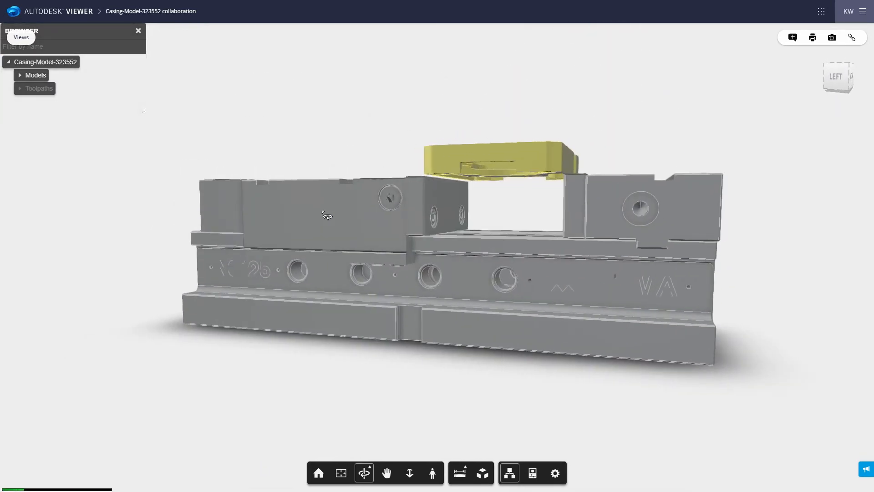
left_click_drag(326, 217, 437, 173)
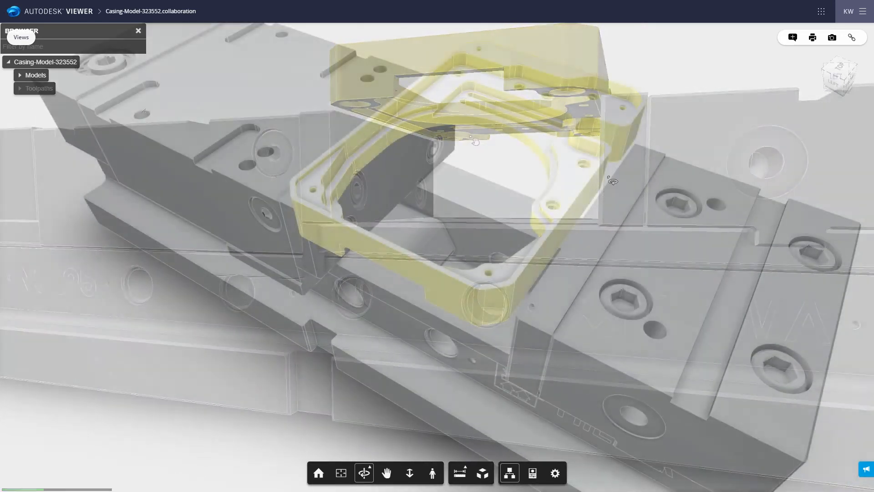
left_click(792, 37)
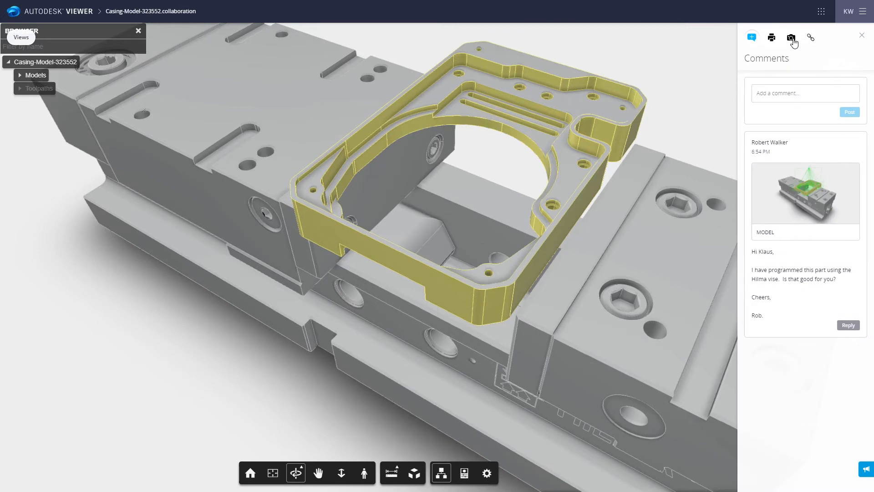
left_click(805, 192)
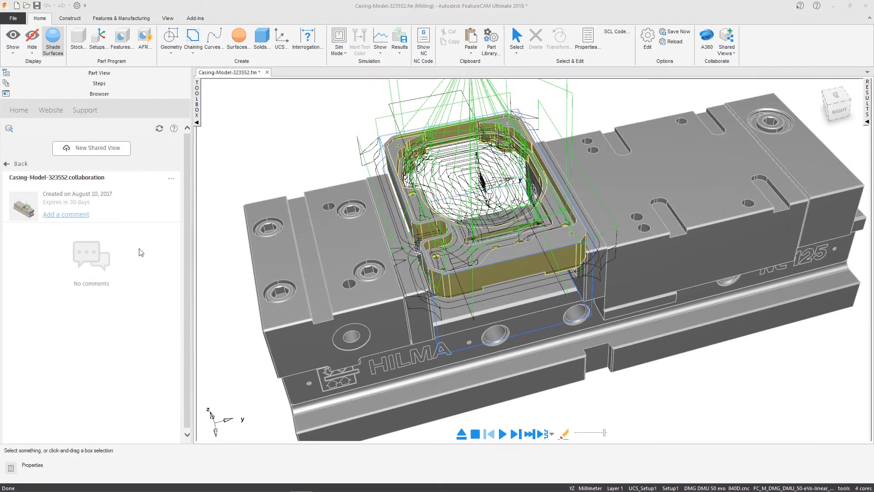
Step: Post the reply 'Ok, that shouldn't be a problem' on the casing share
left_click(158, 128)
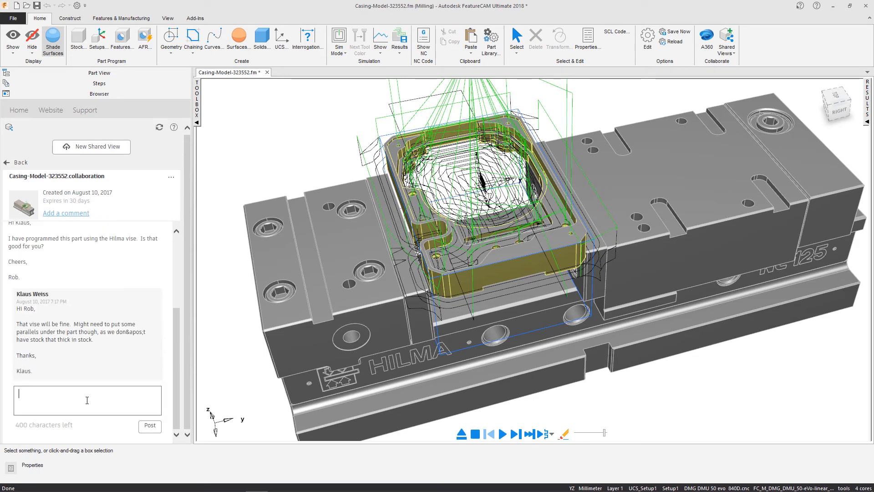
type("Ok, that shouldn't be a problem.")
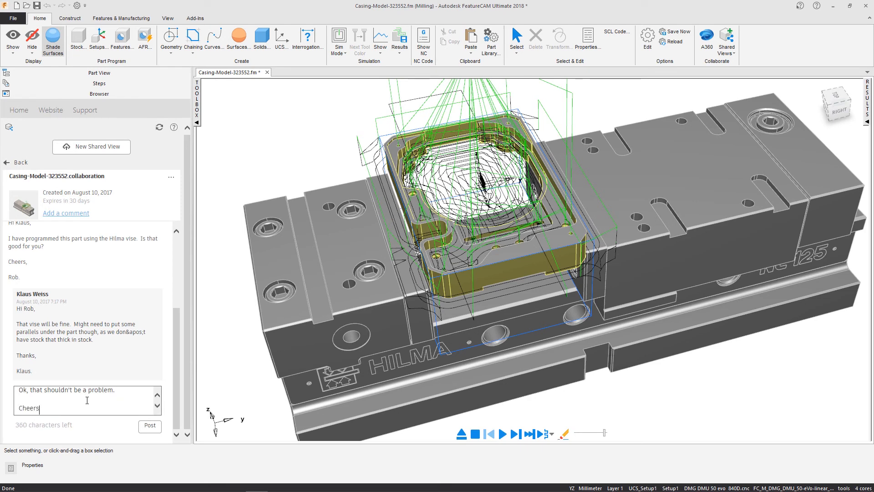
left_click(149, 426)
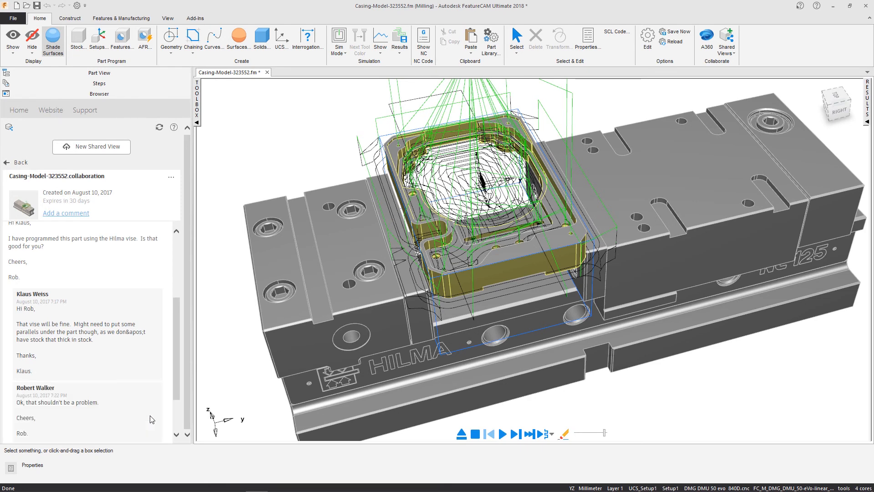